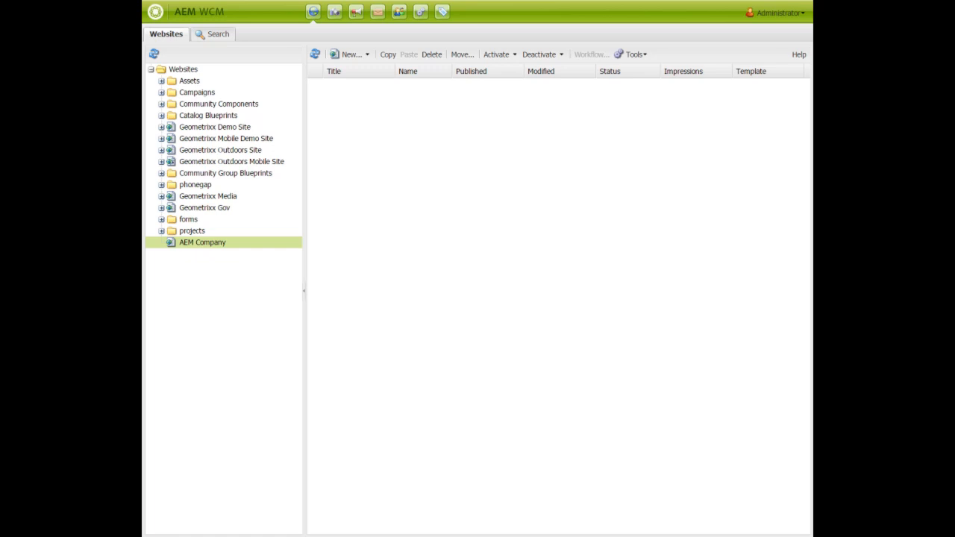
mouse_move(402, 165)
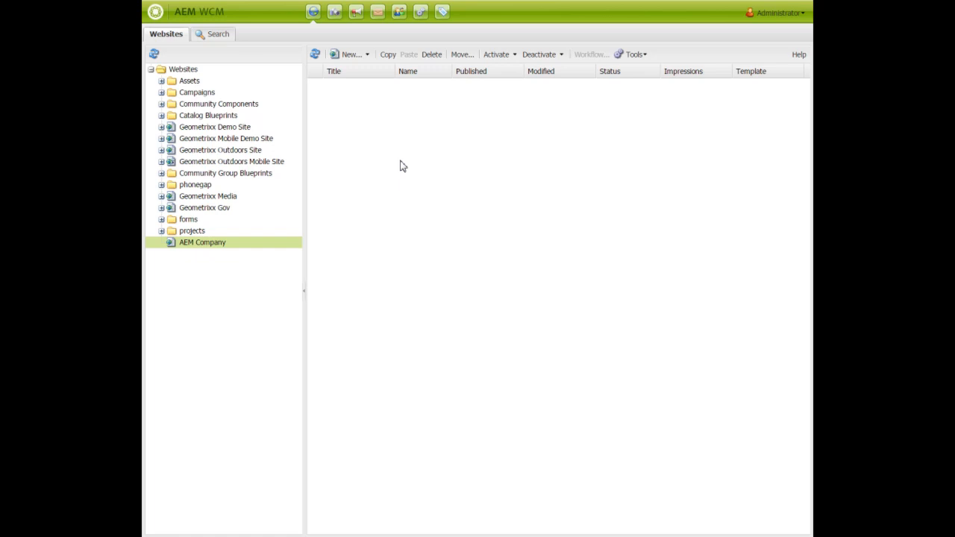
mouse_move(241, 247)
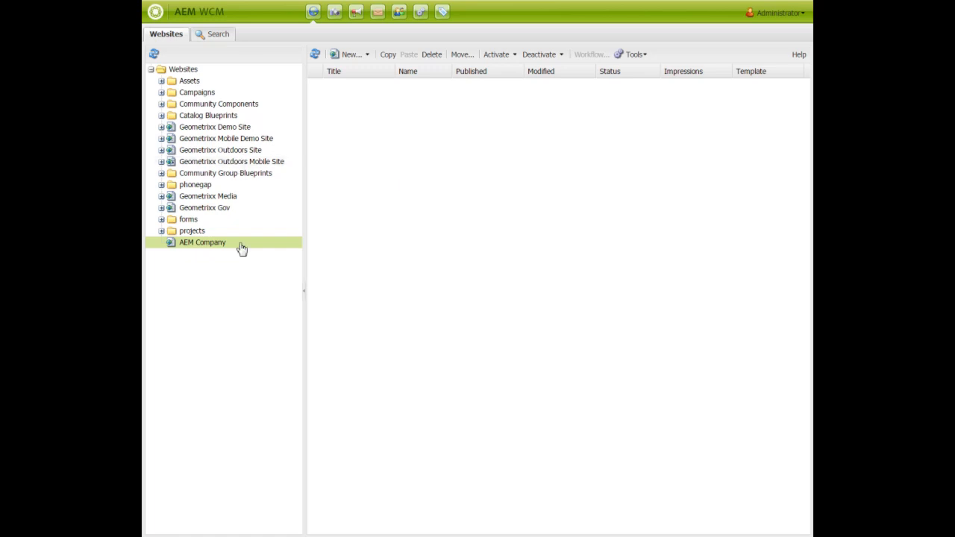
Step: Switch the AEM Company page to the Classic UI via Page Information
double_click(202, 242)
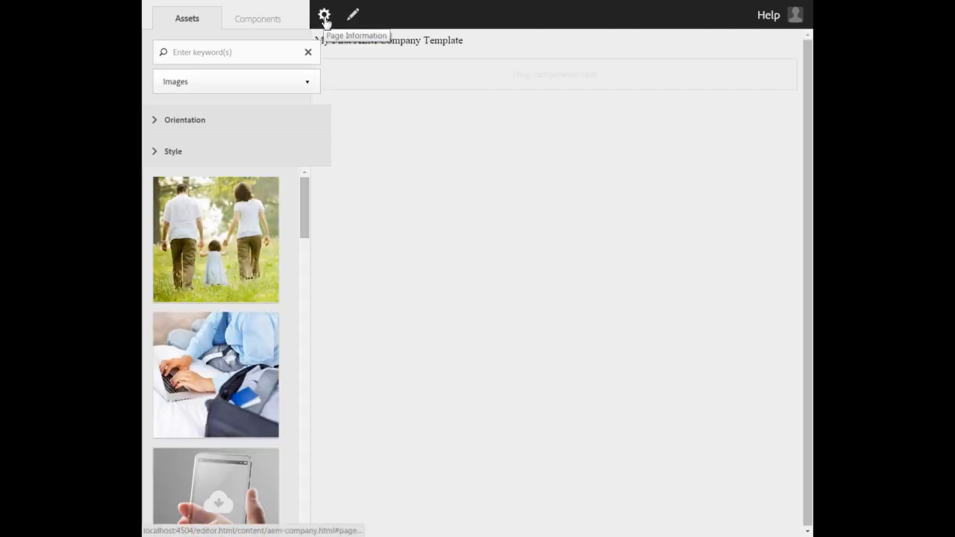
left_click(324, 14)
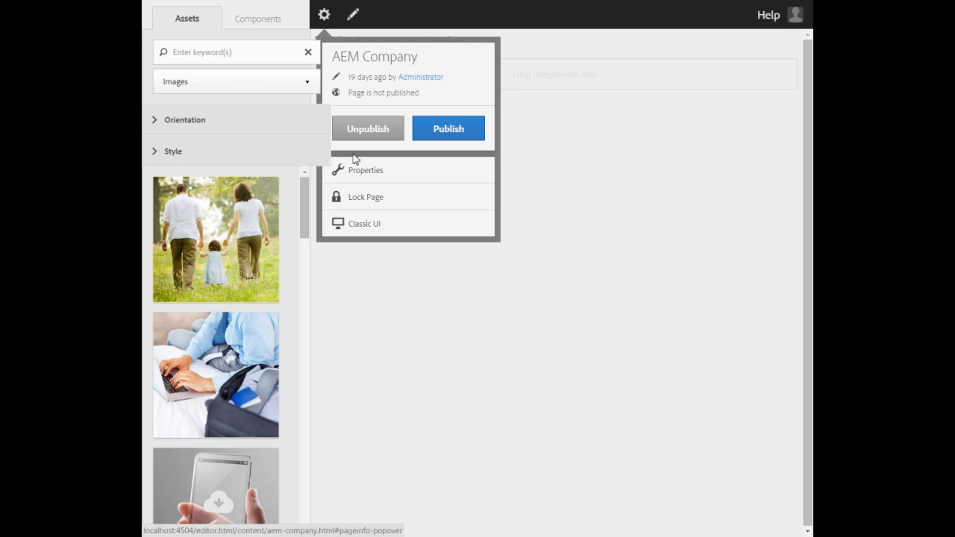
left_click(365, 224)
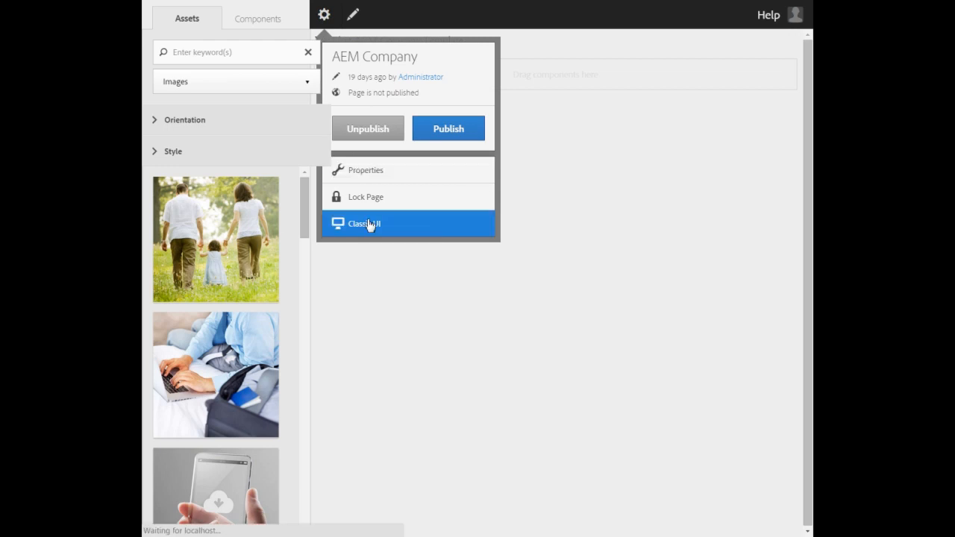
Step: Put the AEM Company page into Design mode from the Sidekick
left_click(365, 224)
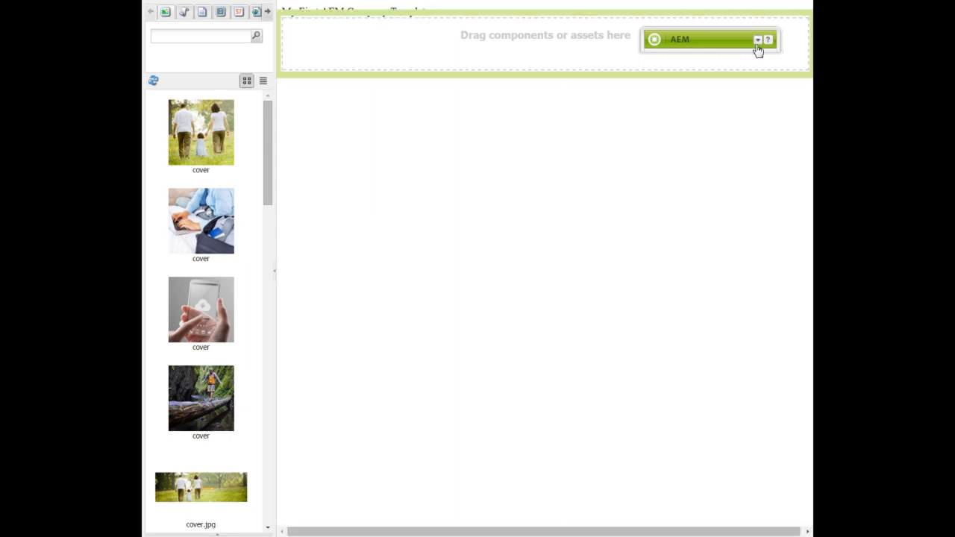
left_click(757, 39)
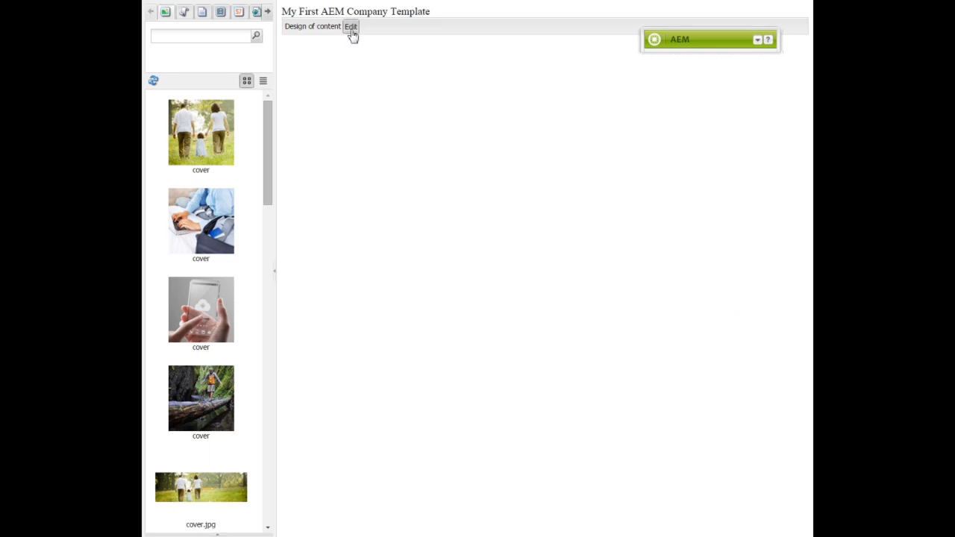
Step: Allow all General components in the content-area design and reopen AEM Company for editing
left_click(351, 26)
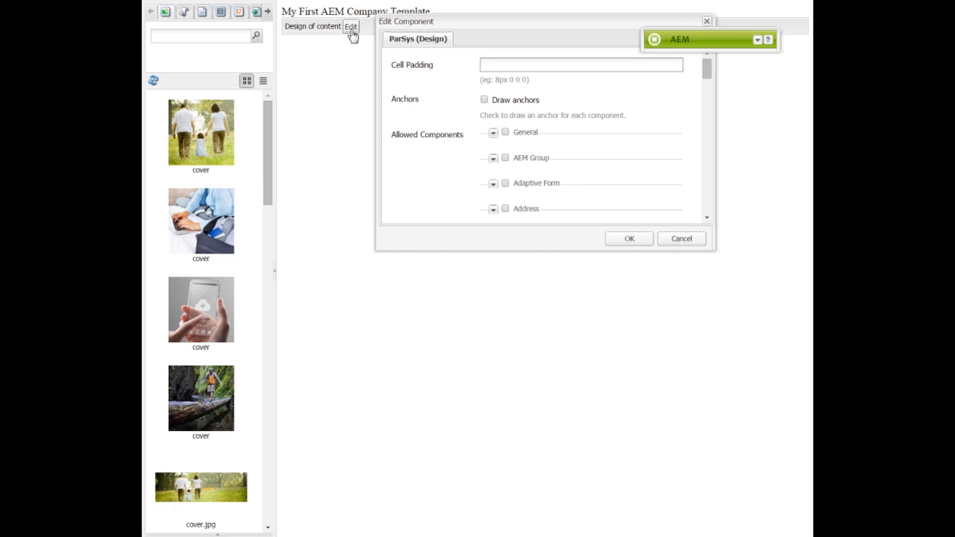
mouse_move(709, 75)
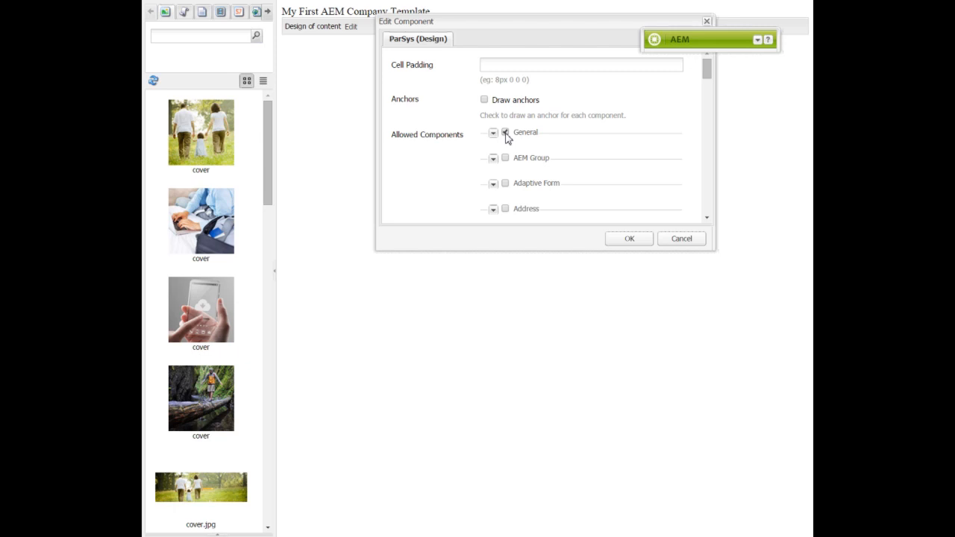
left_click(492, 132)
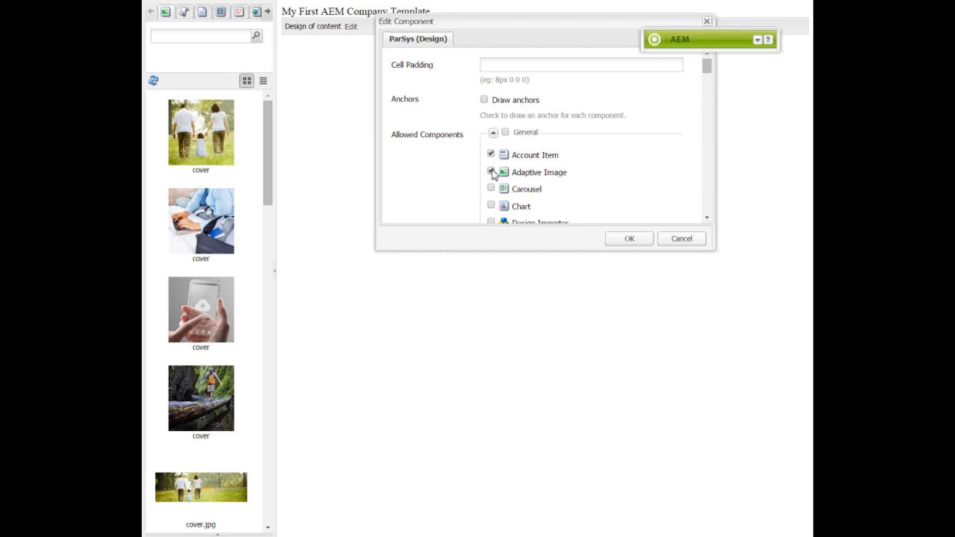
left_click(491, 171)
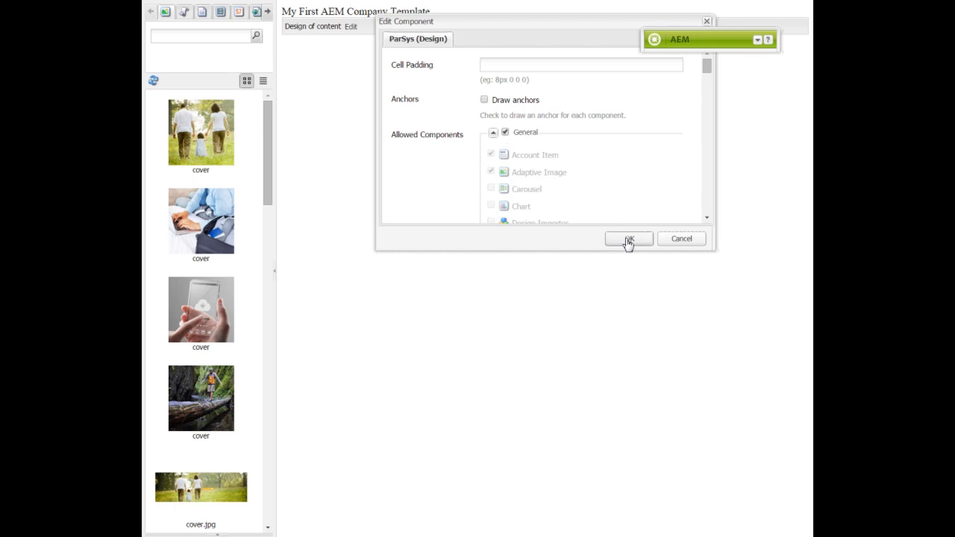
left_click(628, 239)
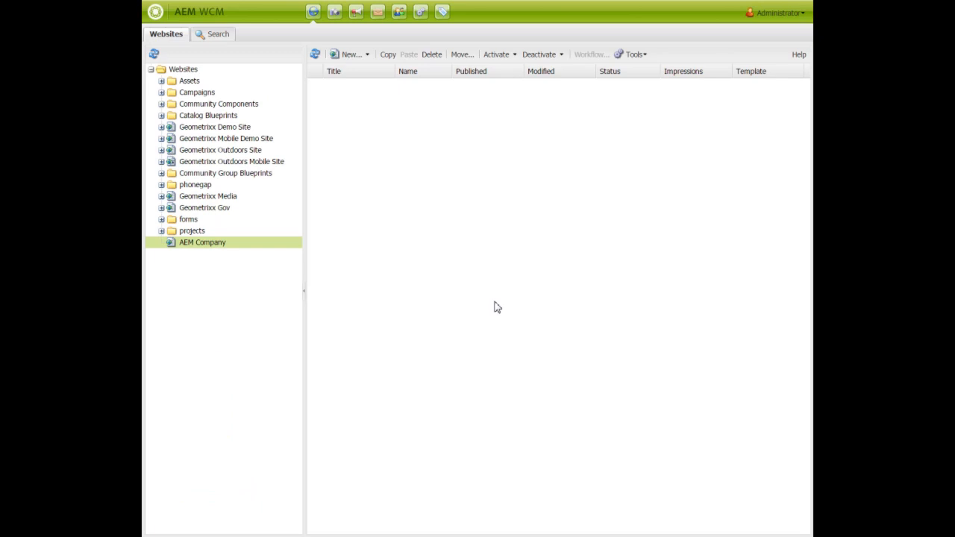
mouse_move(252, 249)
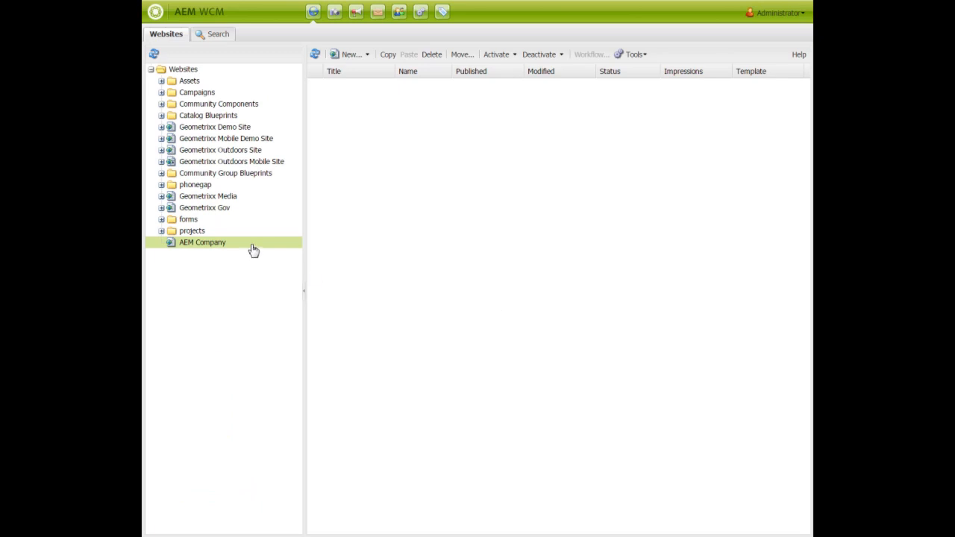
double_click(203, 242)
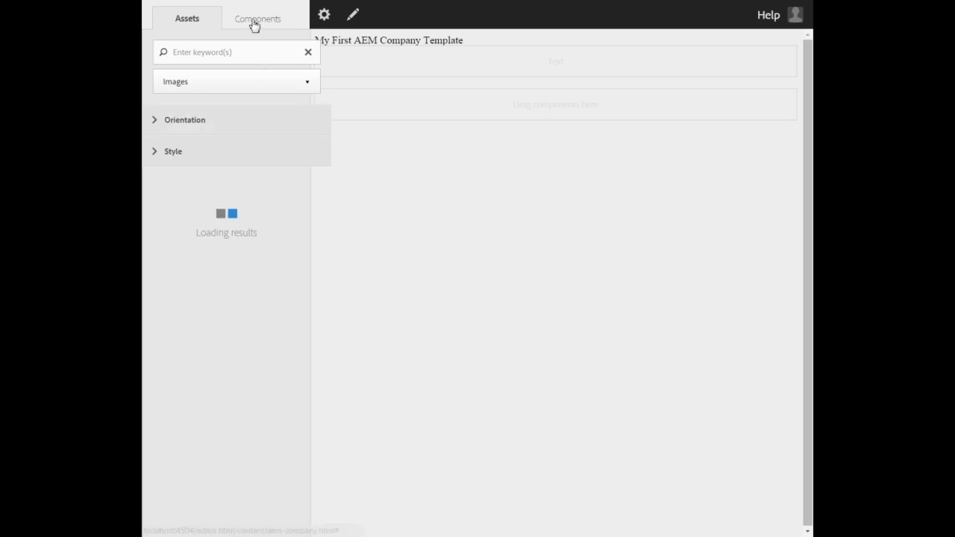
Step: Add a Text component from the General group onto the page and begin editing it
left_click(257, 18)
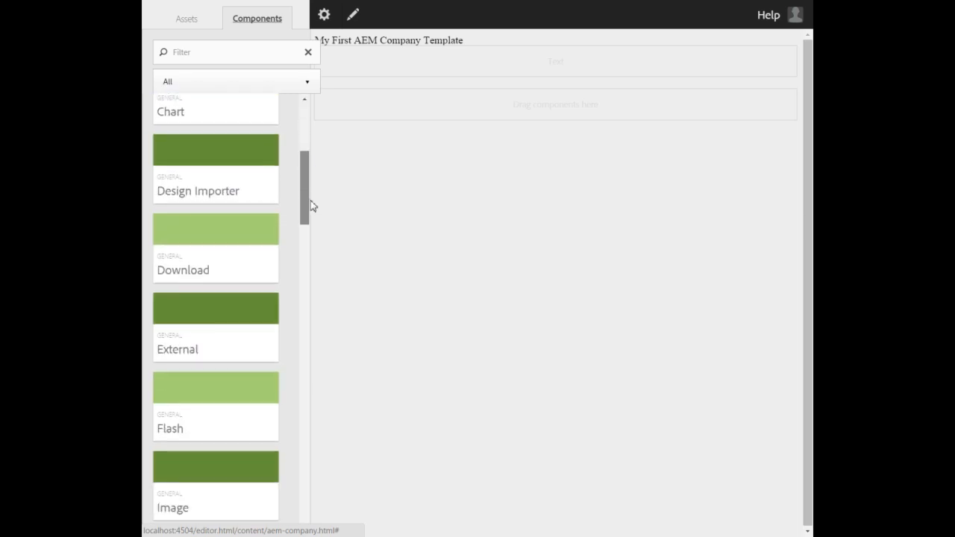
scroll("down", 3)
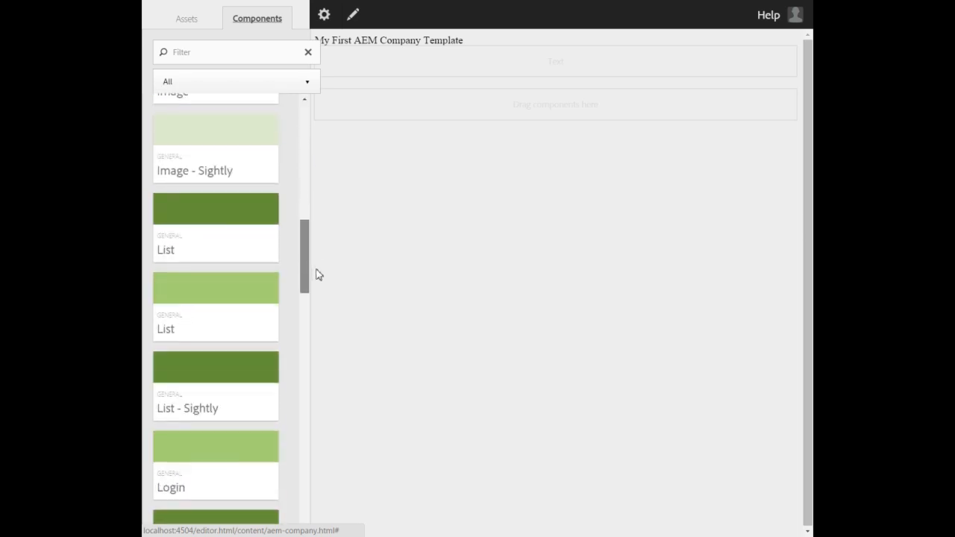
scroll("down", 3)
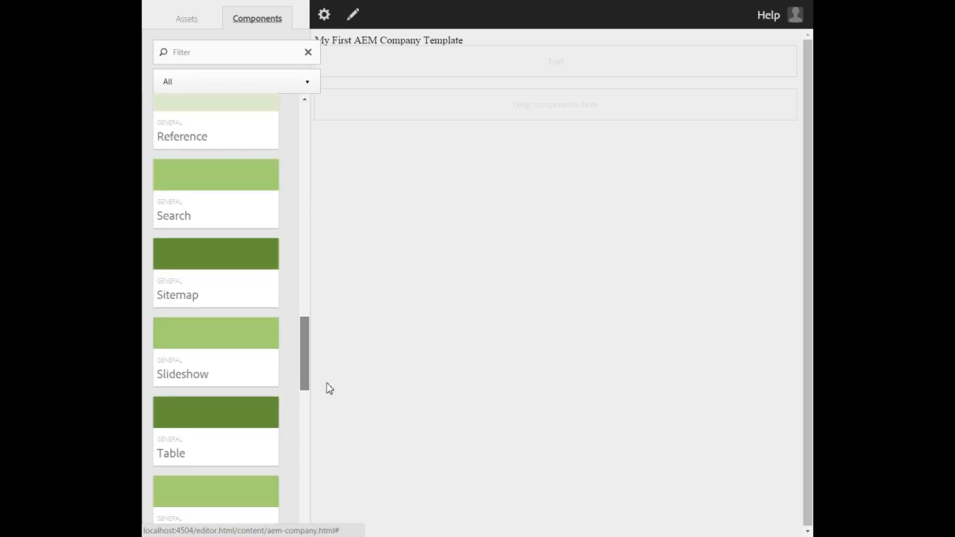
scroll("down", 3)
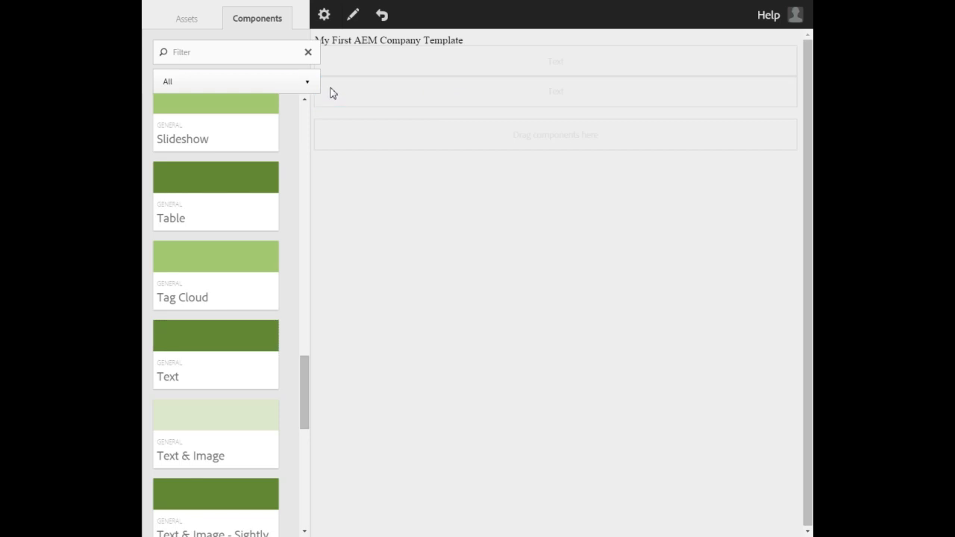
left_click(556, 61)
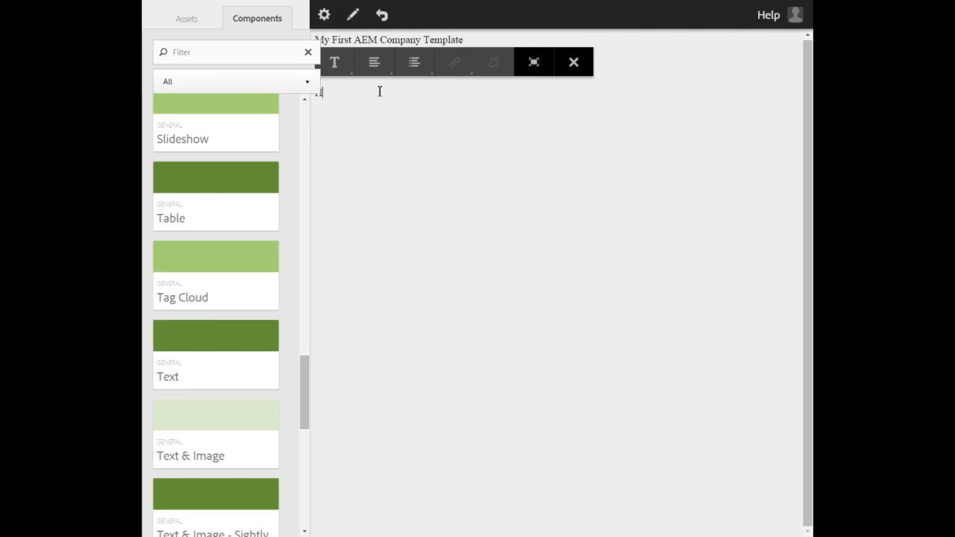
Step: Enter 'Hello, this is my sample text.' in the Text component
type("Hello")
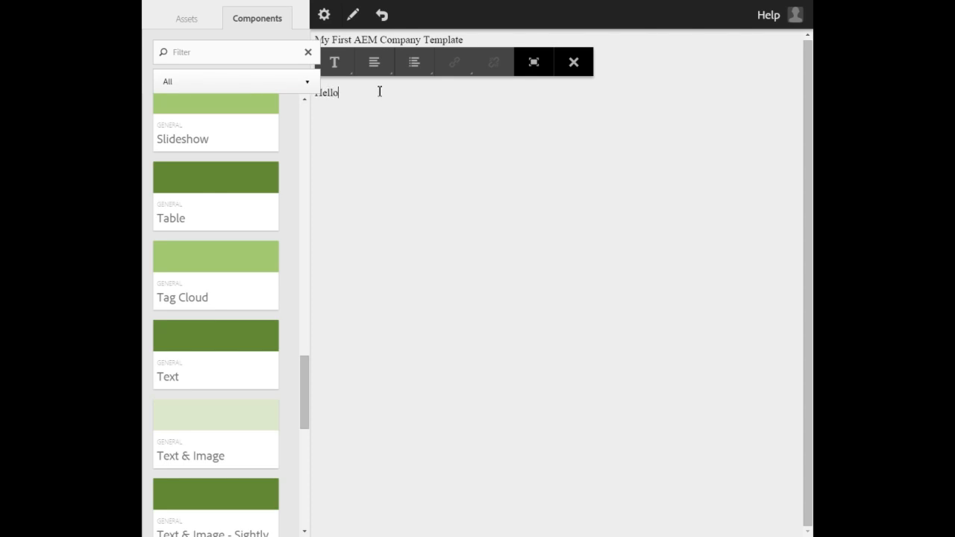
type(", this")
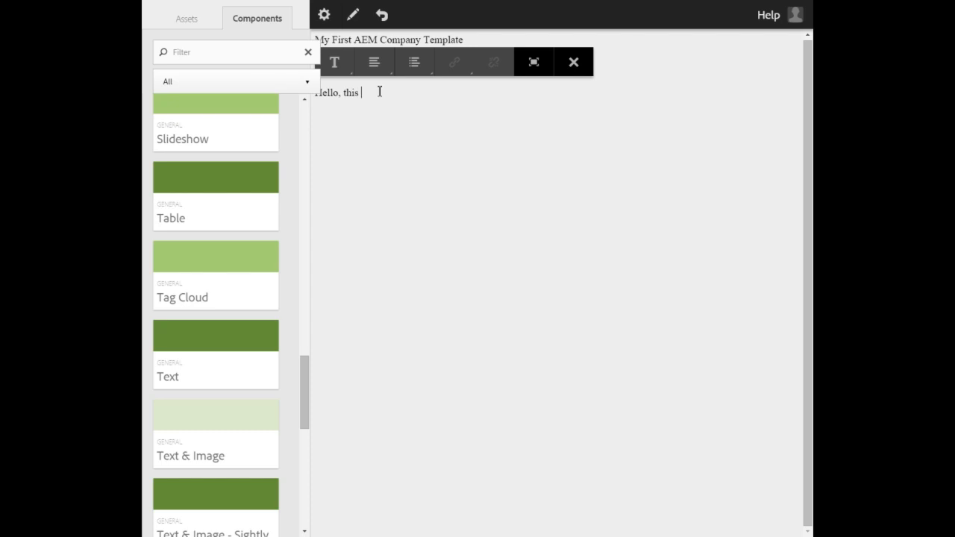
type("is my sample")
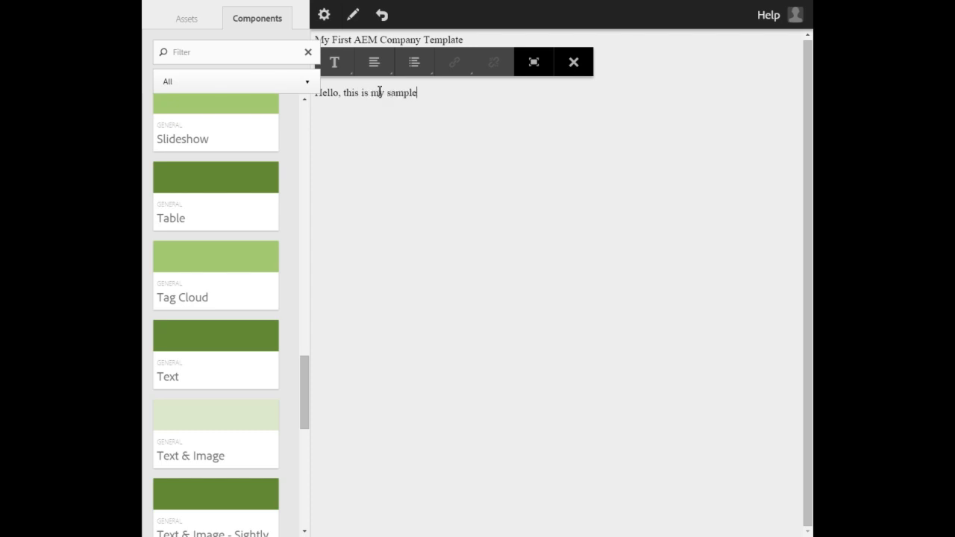
type("text.")
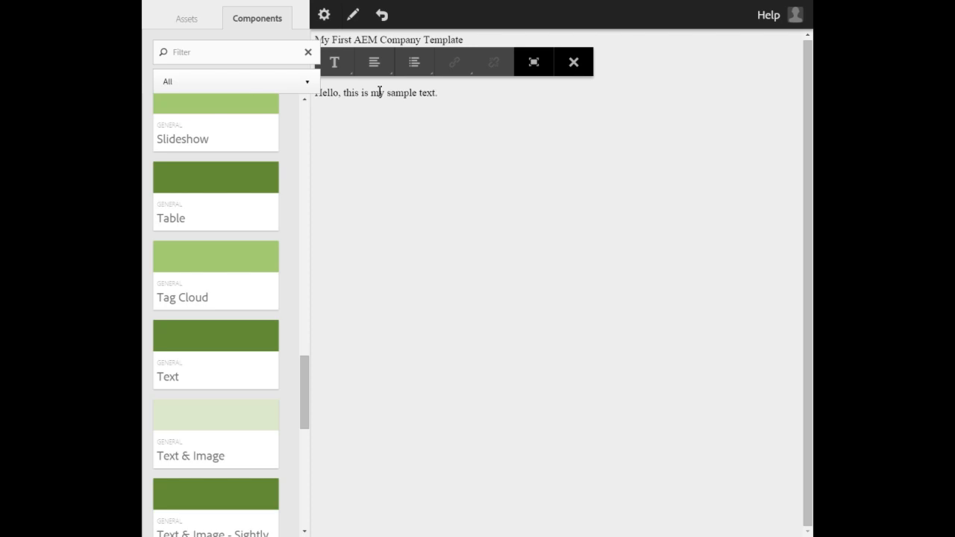
left_click(438, 92)
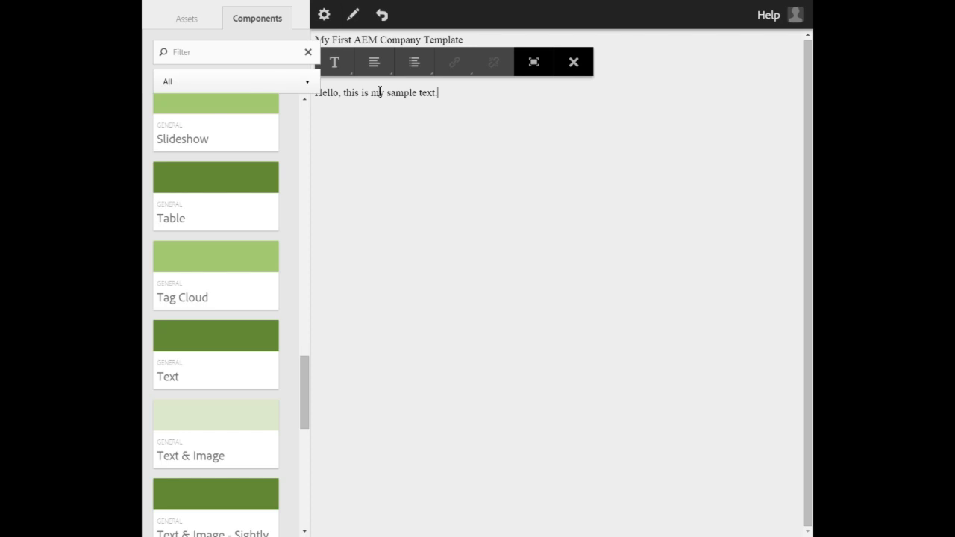